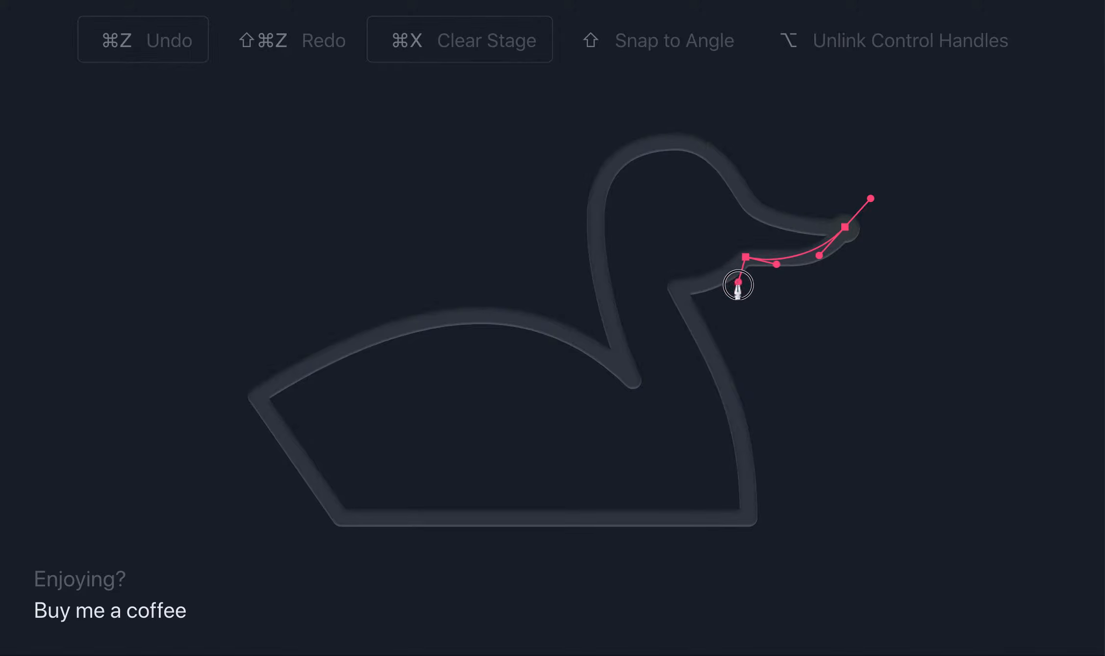
- Place a throat corner node and a curved bottom-right node matching the chest outline
left_click(740, 285)
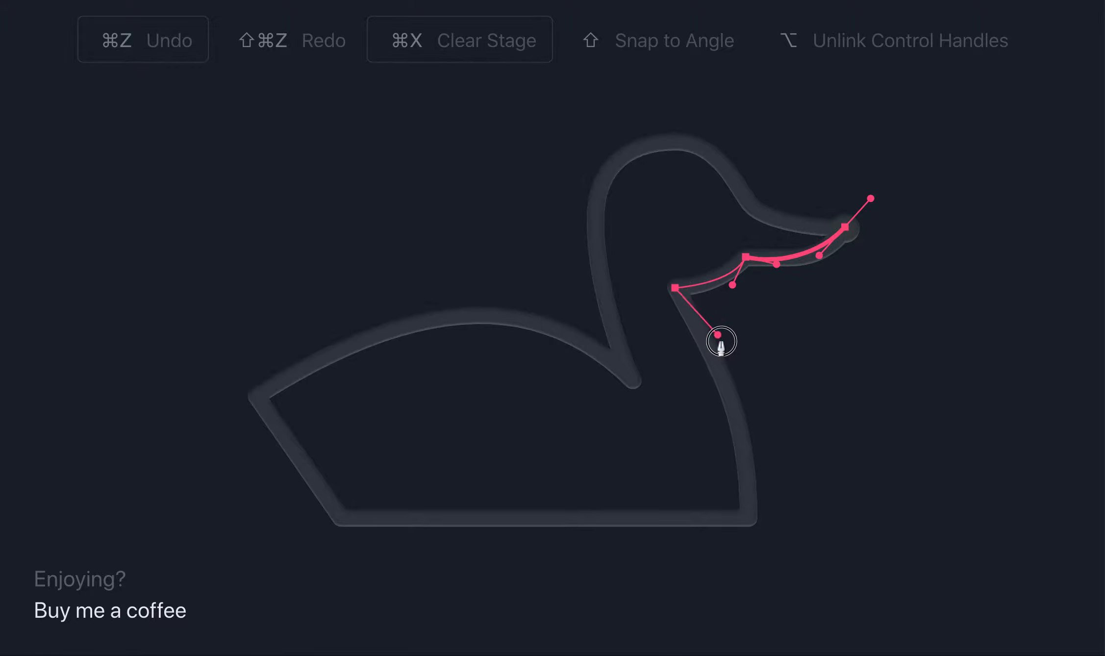
left_click(746, 518)
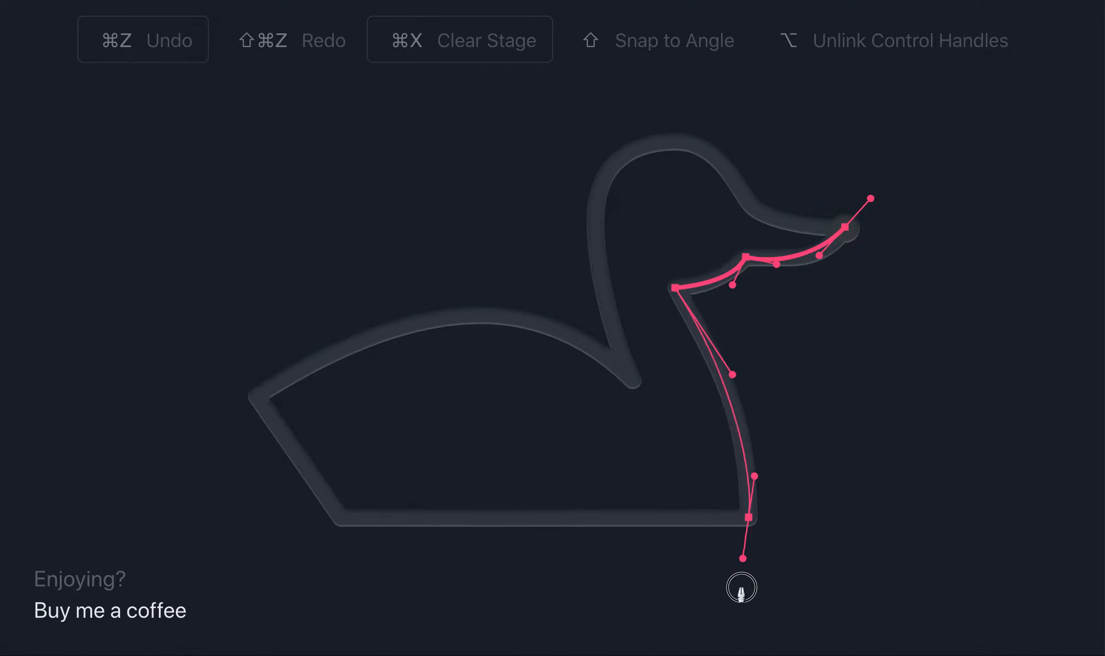
left_click_drag(740, 552, 740, 590)
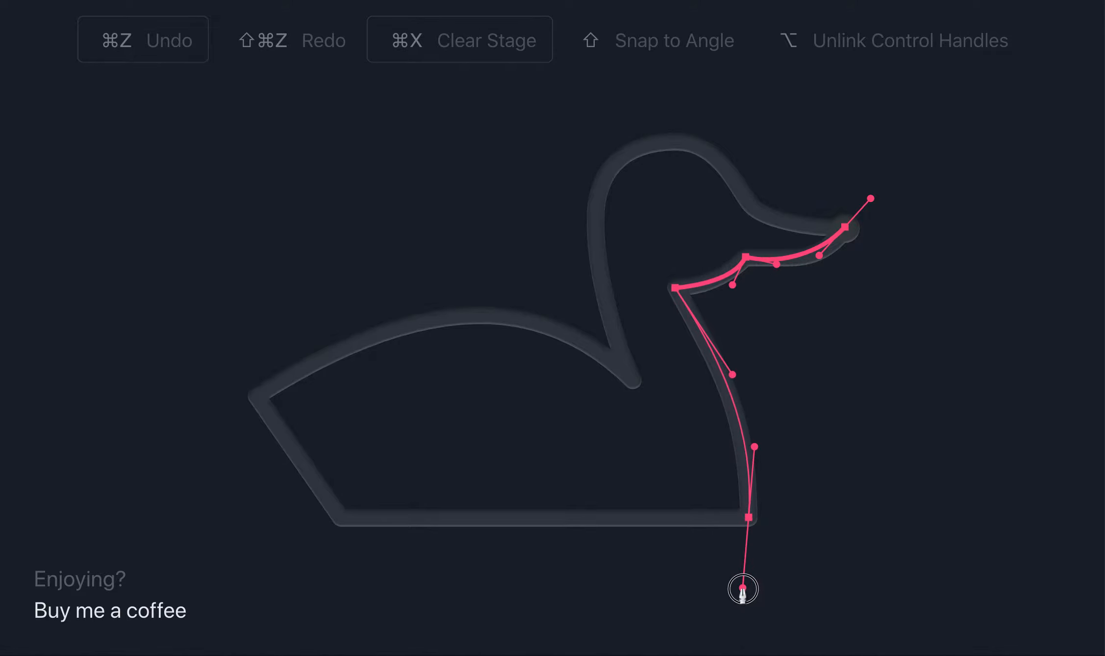
left_click_drag(744, 590, 745, 519)
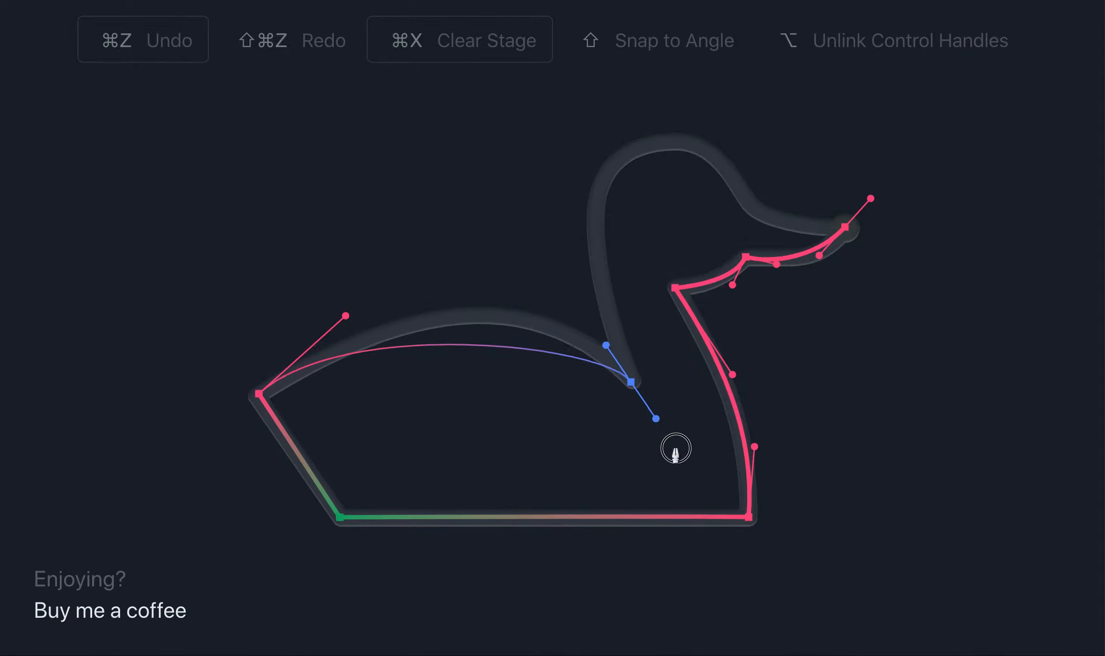
- Curve the back down into the neck base and start the curve up the neck
left_click_drag(654, 417, 691, 490)
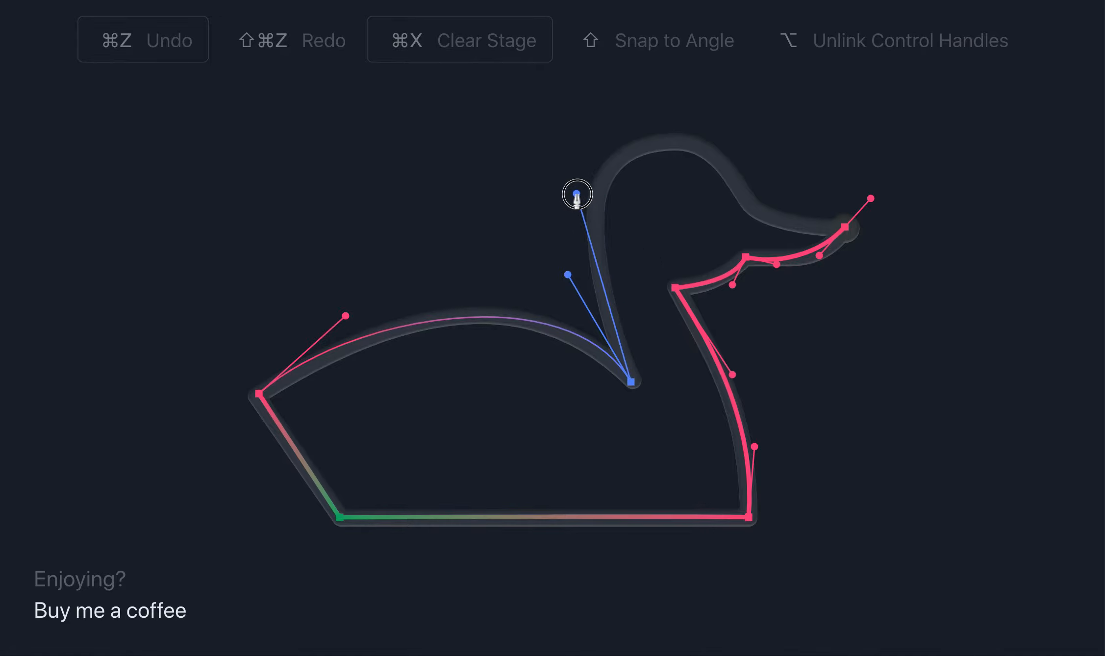
left_click_drag(577, 194, 658, 150)
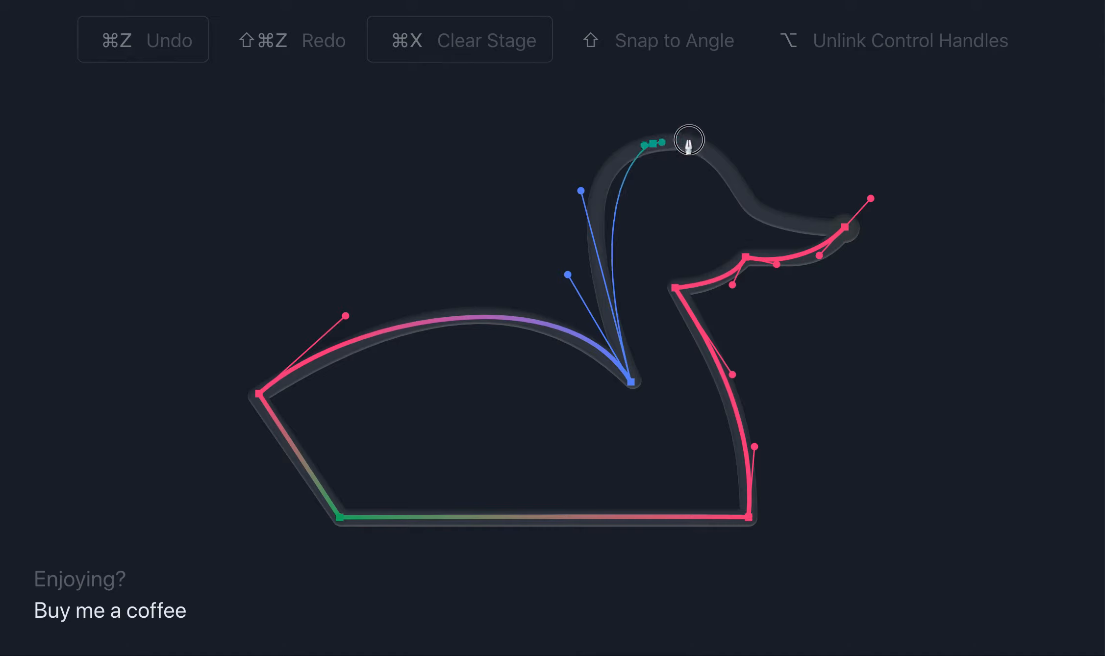
- Add a crown node and shape the curve over the top of the duck's head
left_click_drag(689, 140, 717, 124)
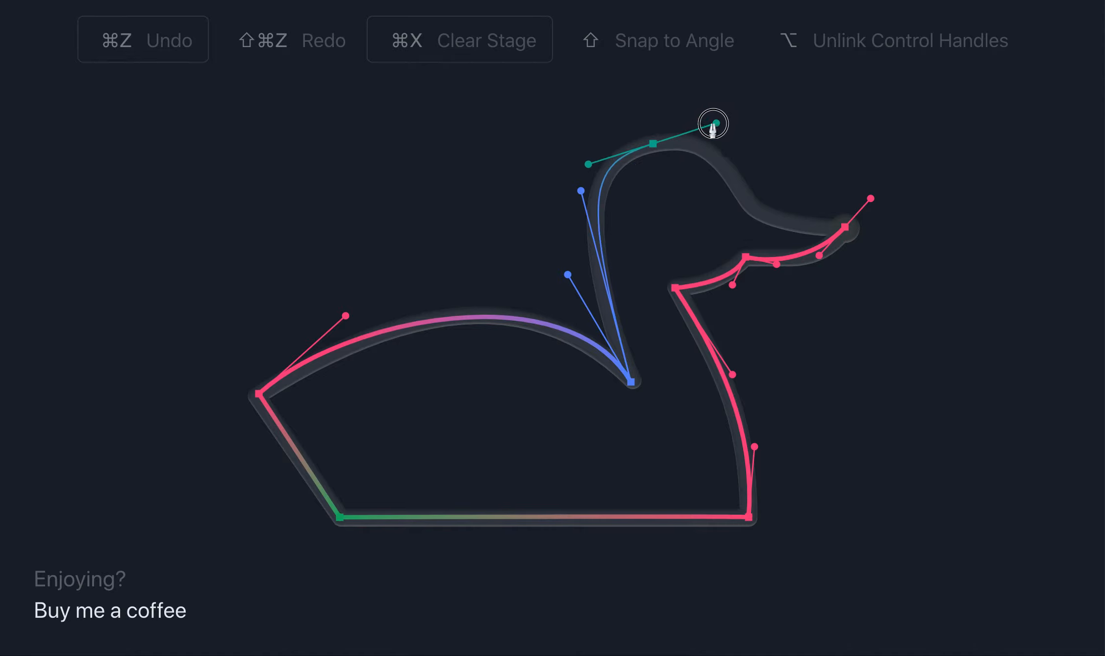
left_click_drag(714, 123, 683, 137)
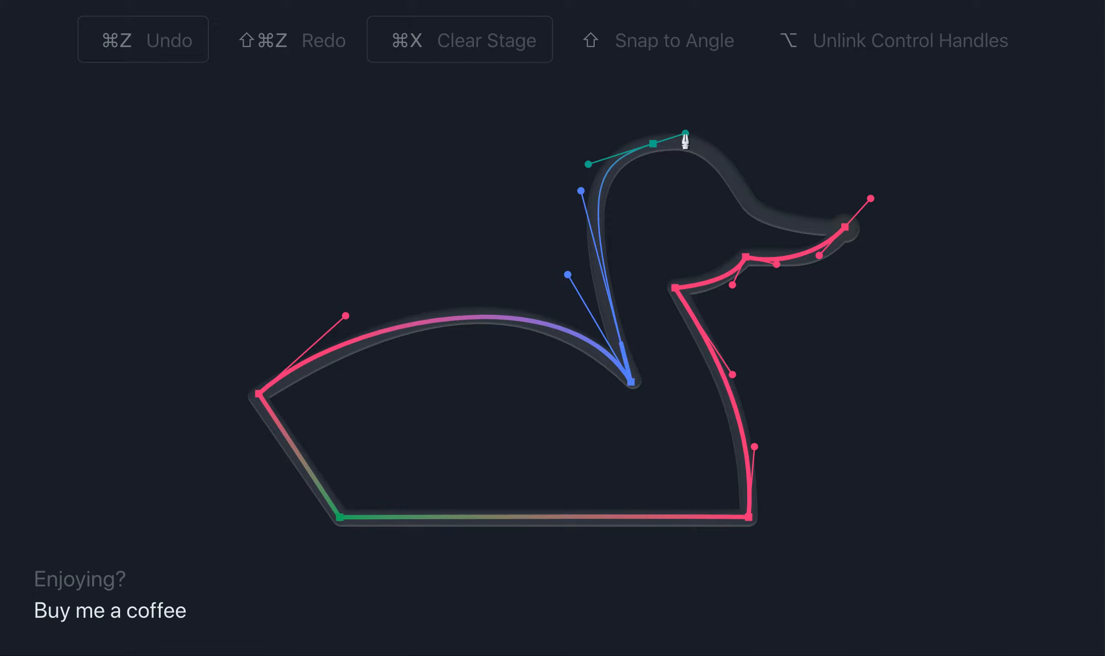
left_click_drag(680, 138, 748, 218)
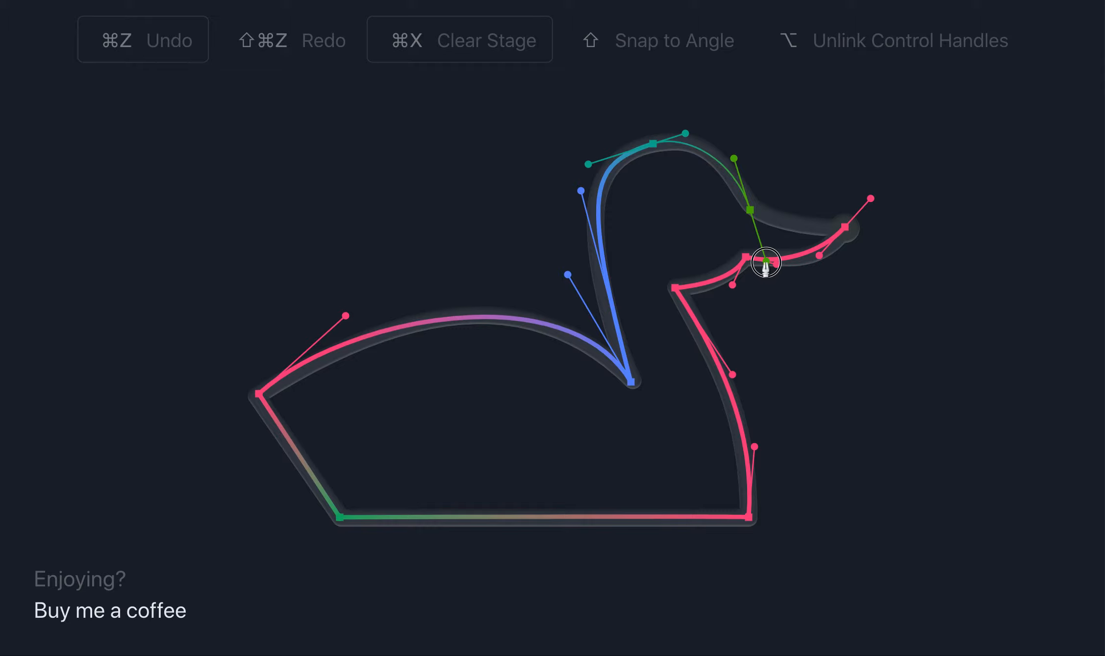
- Add the head-beak node, curve the upper beak, and close the path at the beak tip
left_click_drag(763, 263, 756, 226)
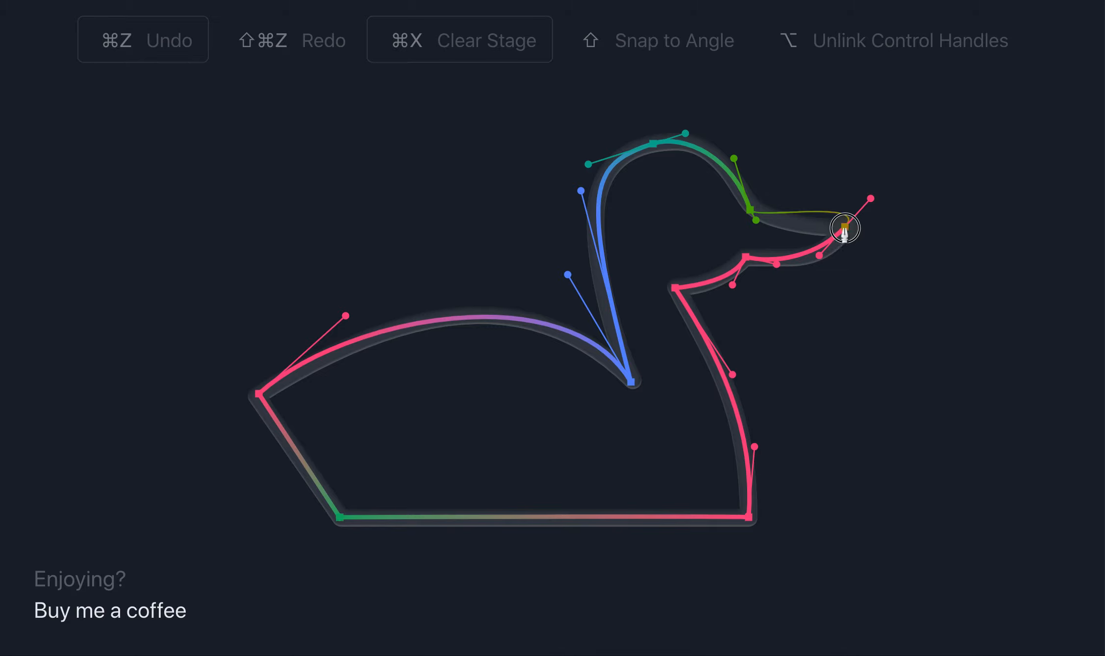
left_click_drag(842, 229, 861, 222)
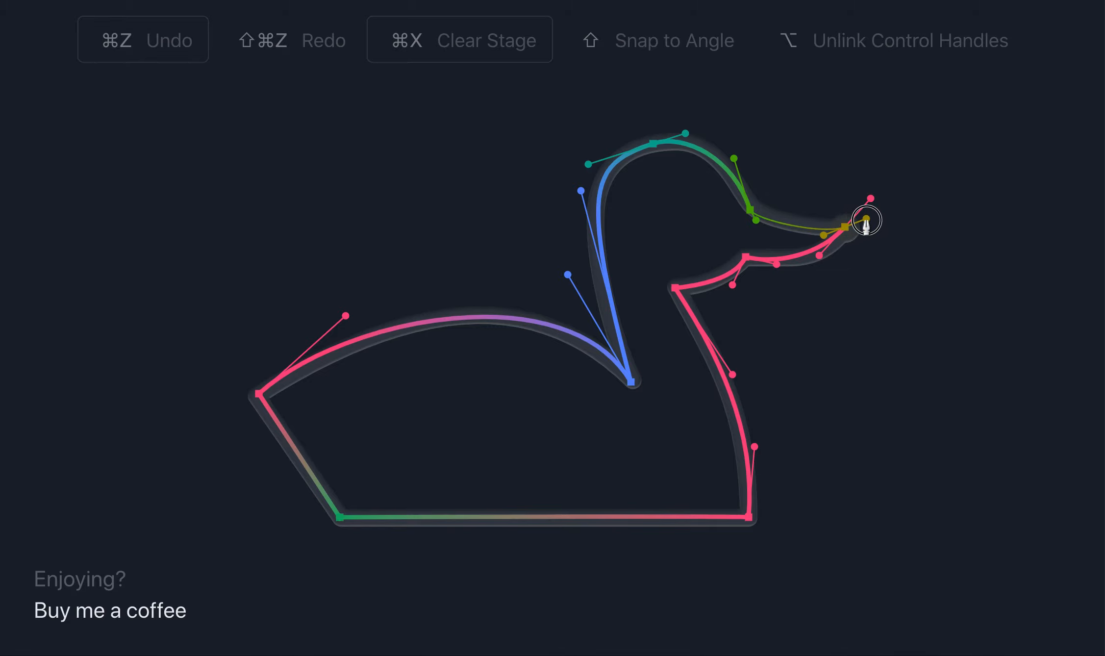
left_click(853, 224)
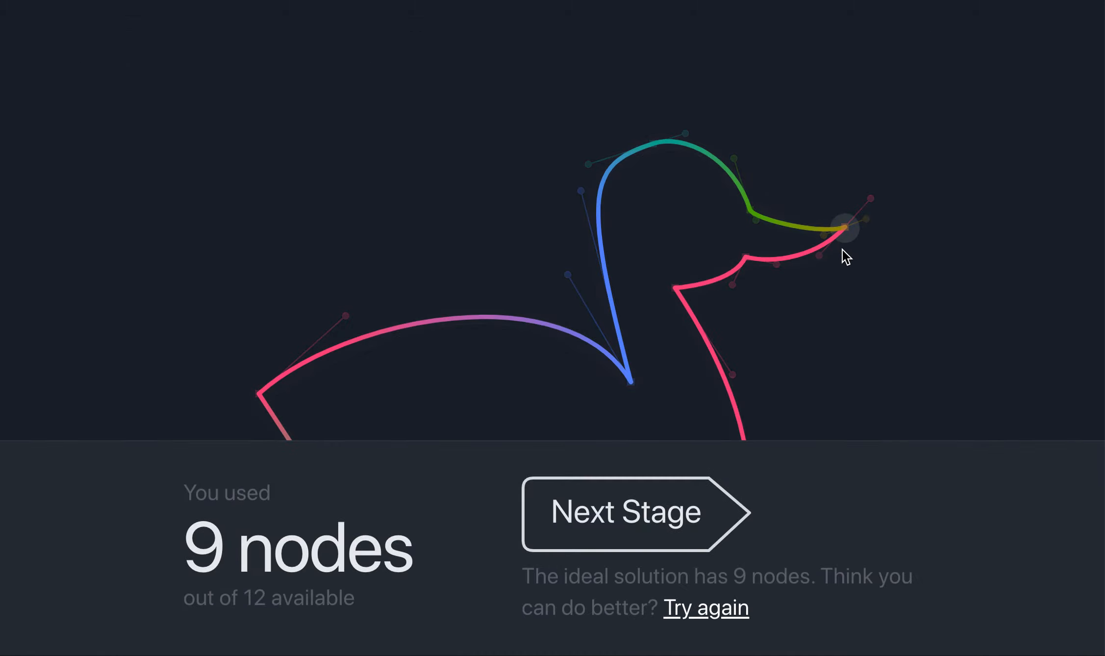